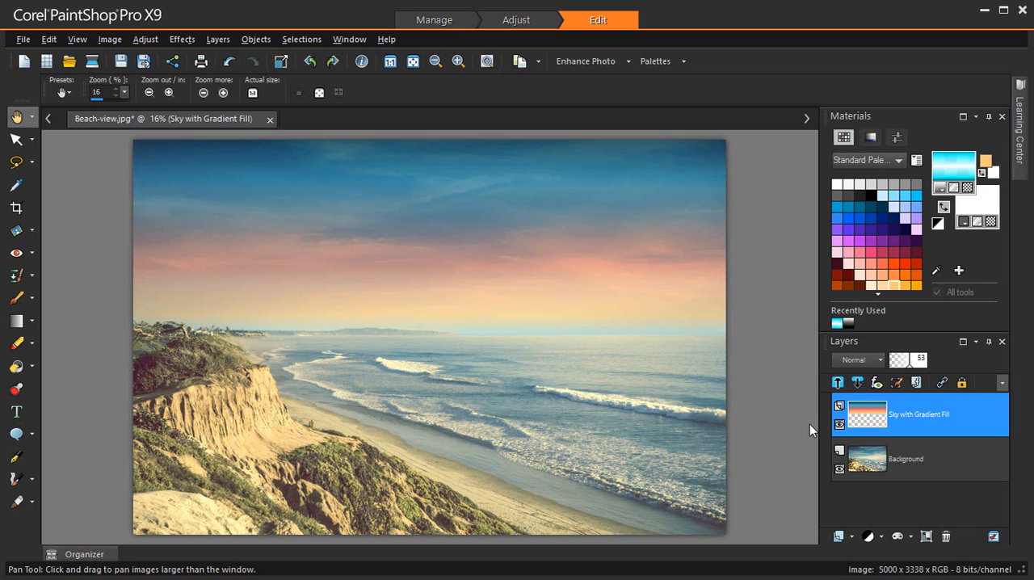
- Delete the sunset gradient layer and add an empty raster layer named 'Sky with Gradient Fill'
{"action": "left_click", "coordinate": [838, 428]}
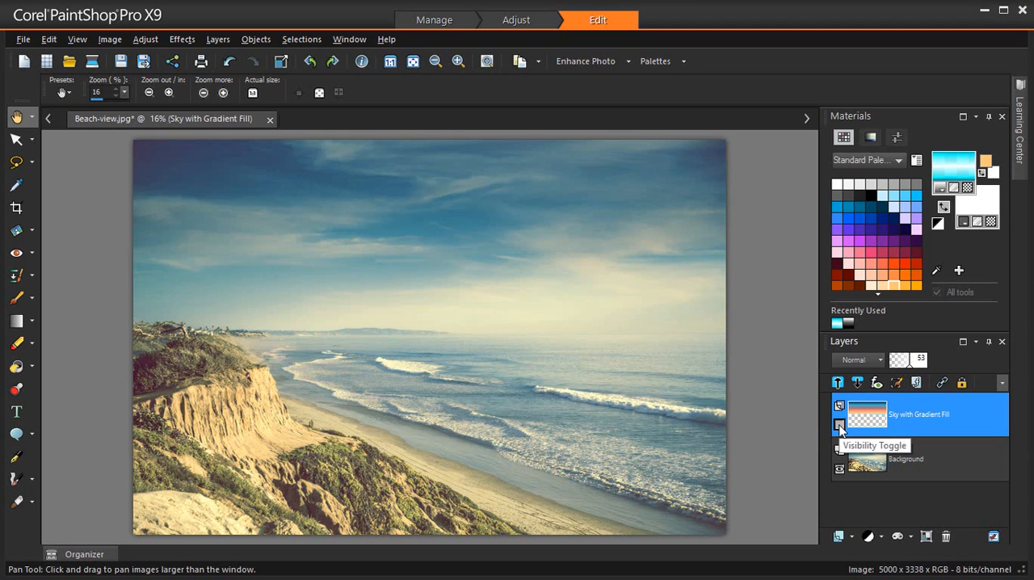
{"action": "left_click", "coordinate": [838, 425]}
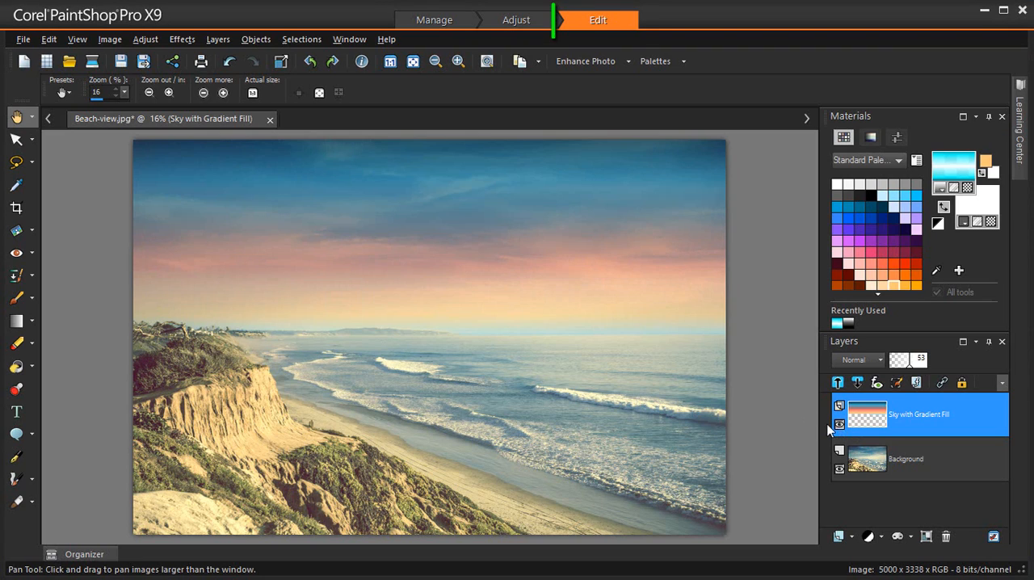
{"action": "left_click", "coordinate": [599, 19]}
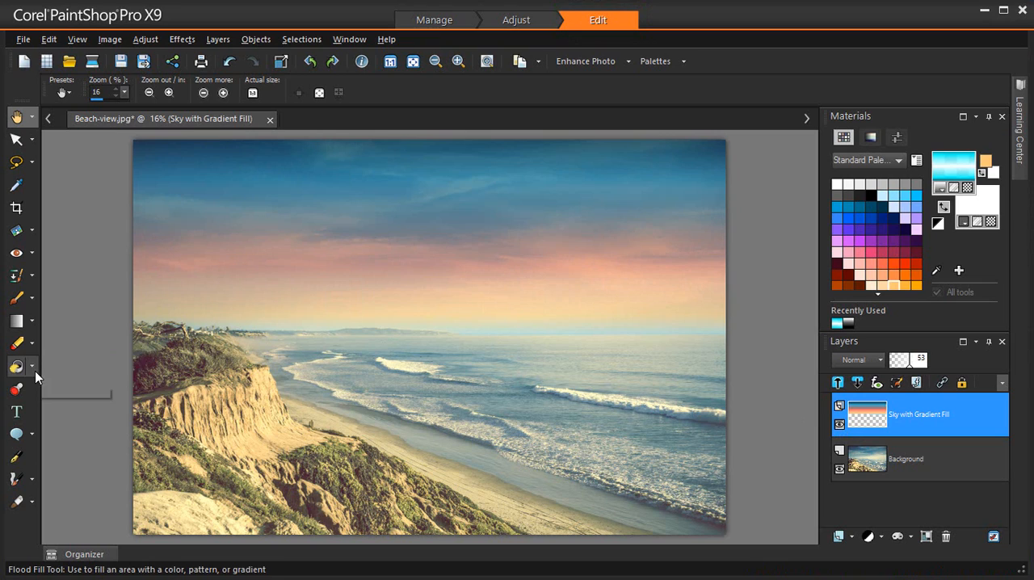
{"action": "left_click", "coordinate": [30, 361]}
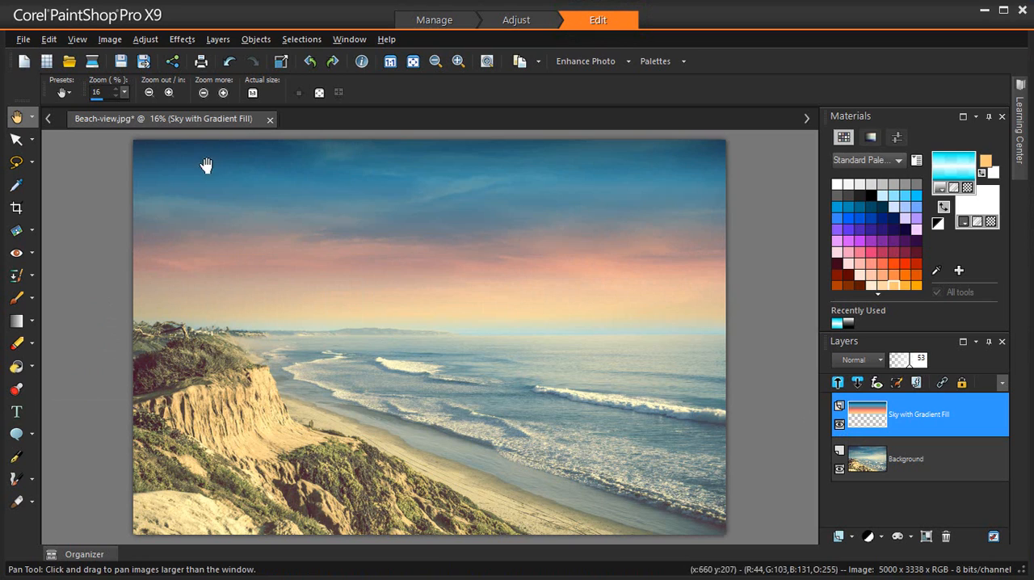
{"action": "mouse_move", "coordinate": [324, 271]}
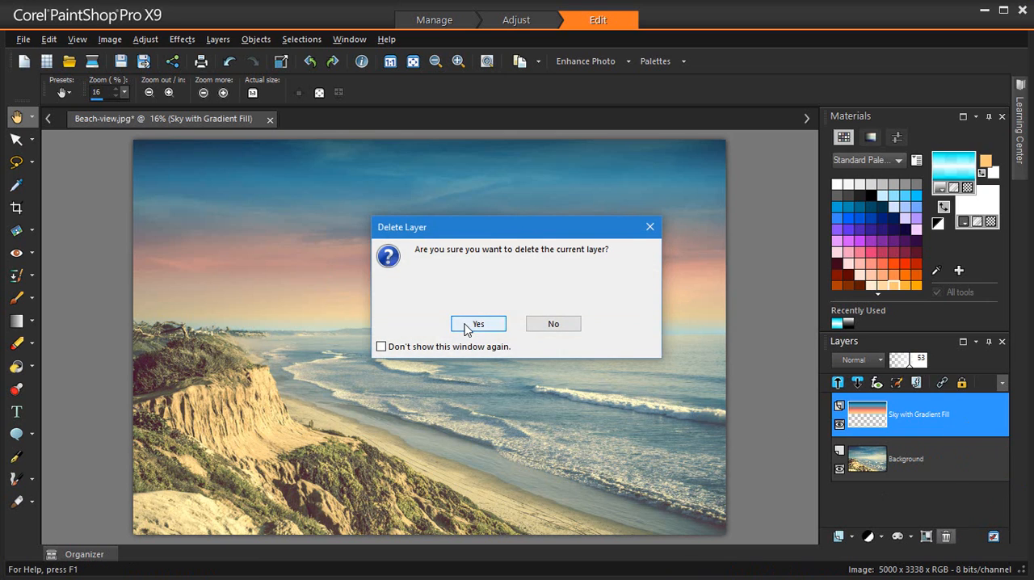
{"action": "left_click", "coordinate": [478, 323]}
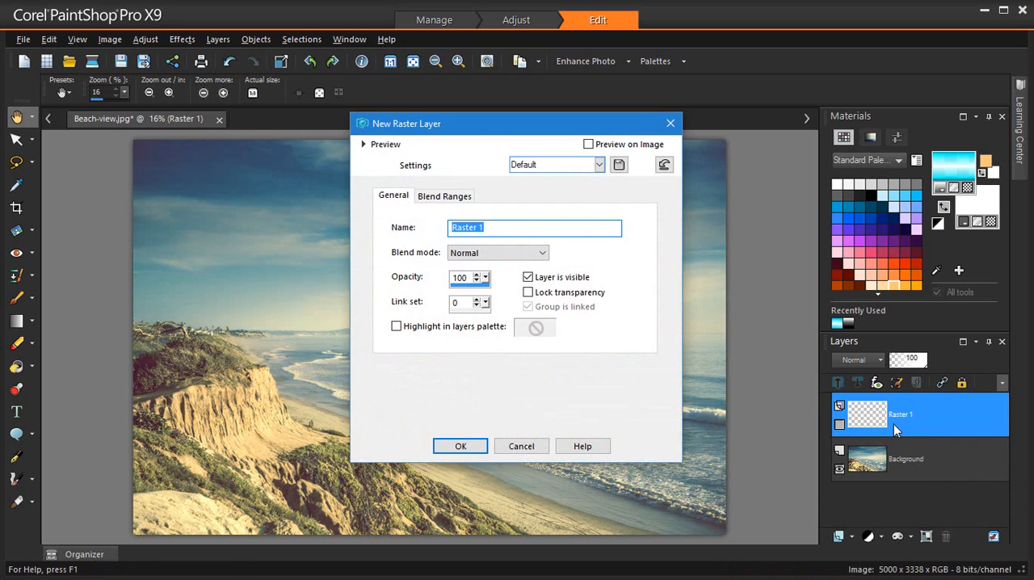
{"action": "type", "text": "Sky with Gradient Fill"}
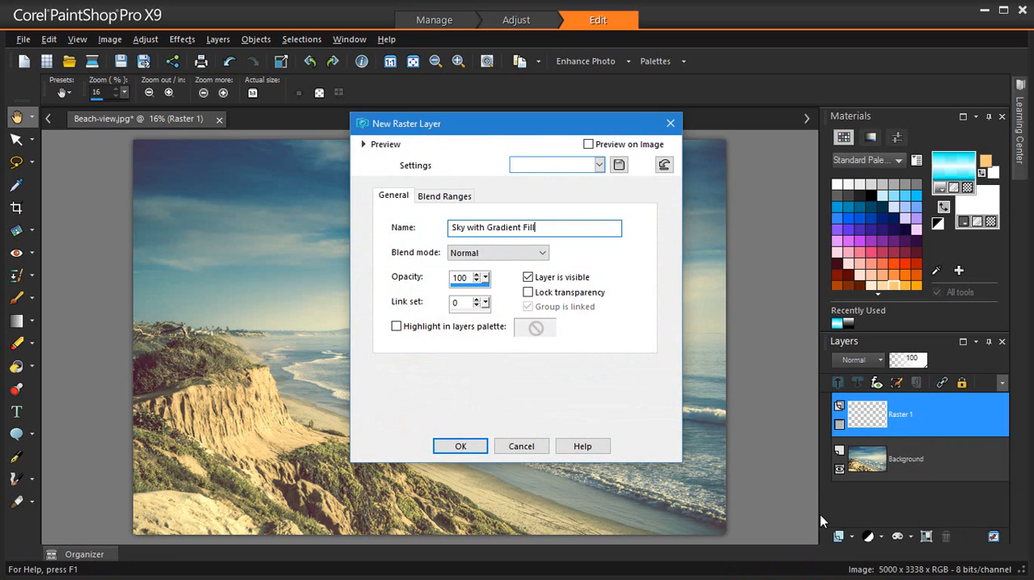
{"action": "left_click", "coordinate": [460, 446]}
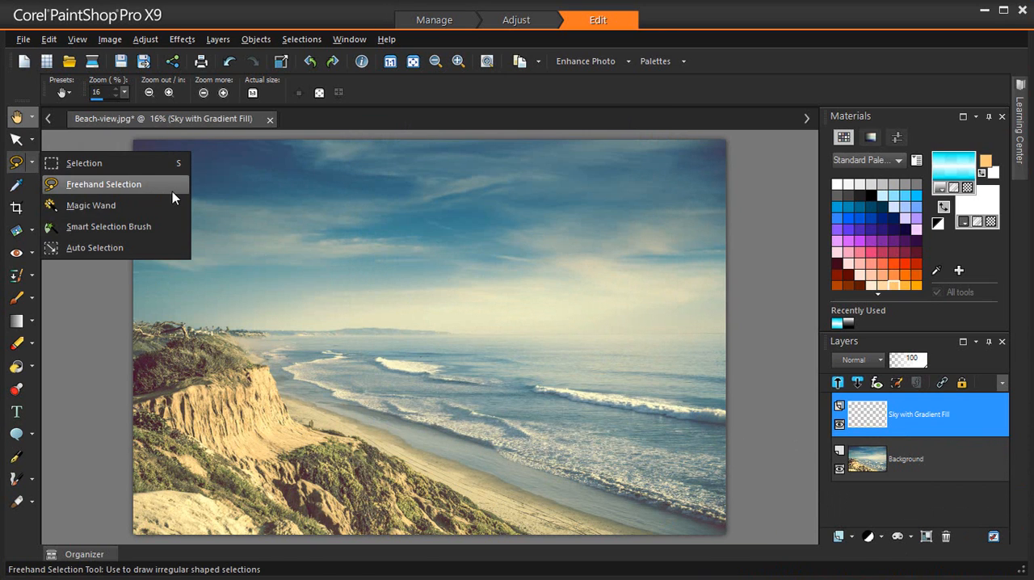
- Trace a freehand selection along the horizon to the right edge, enclosing the sky
{"action": "left_click", "coordinate": [102, 184]}
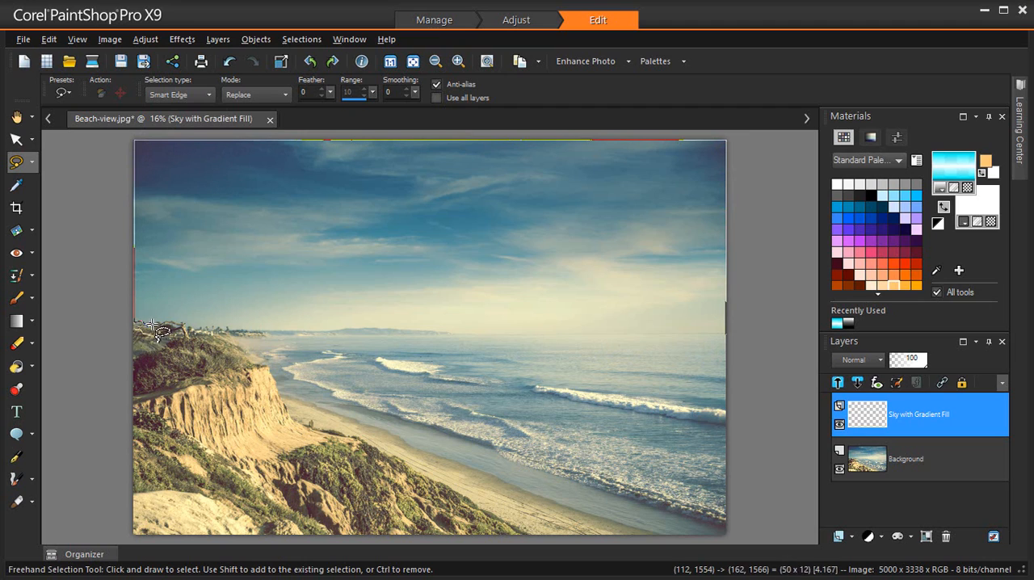
{"action": "left_click_drag", "start_coordinate": [146, 327], "coordinate": [449, 331]}
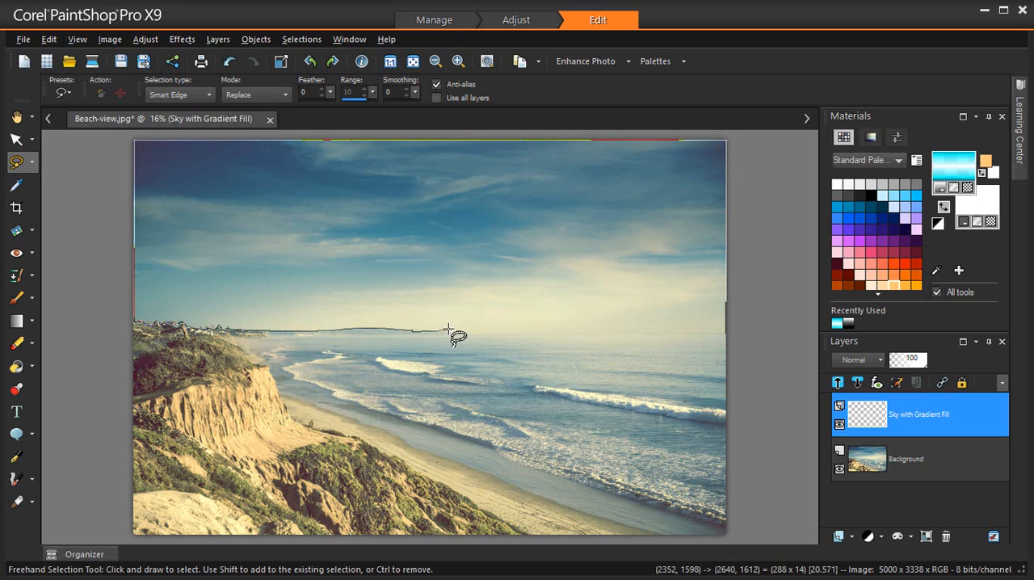
{"action": "left_click_drag", "start_coordinate": [449, 331], "coordinate": [686, 335]}
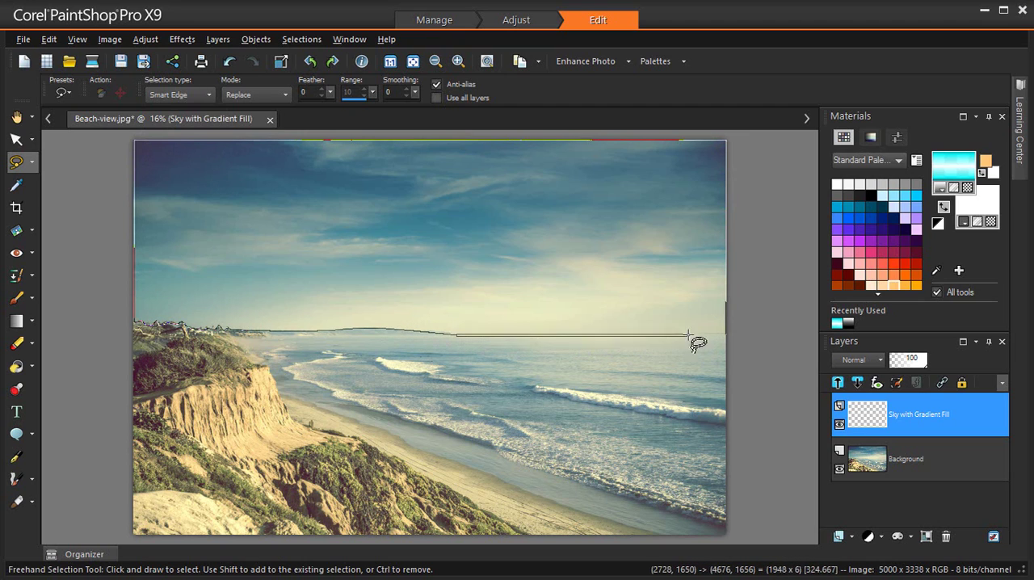
{"action": "left_click", "coordinate": [695, 335]}
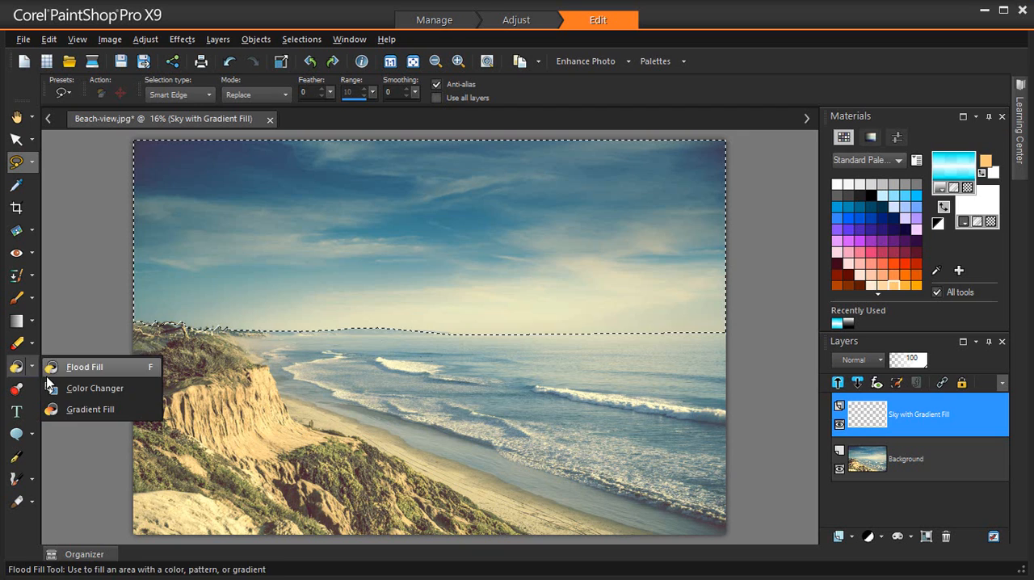
- With the Gradient Fill tool, set the foreground material to the Blue neon gradient
{"action": "left_click", "coordinate": [90, 409]}
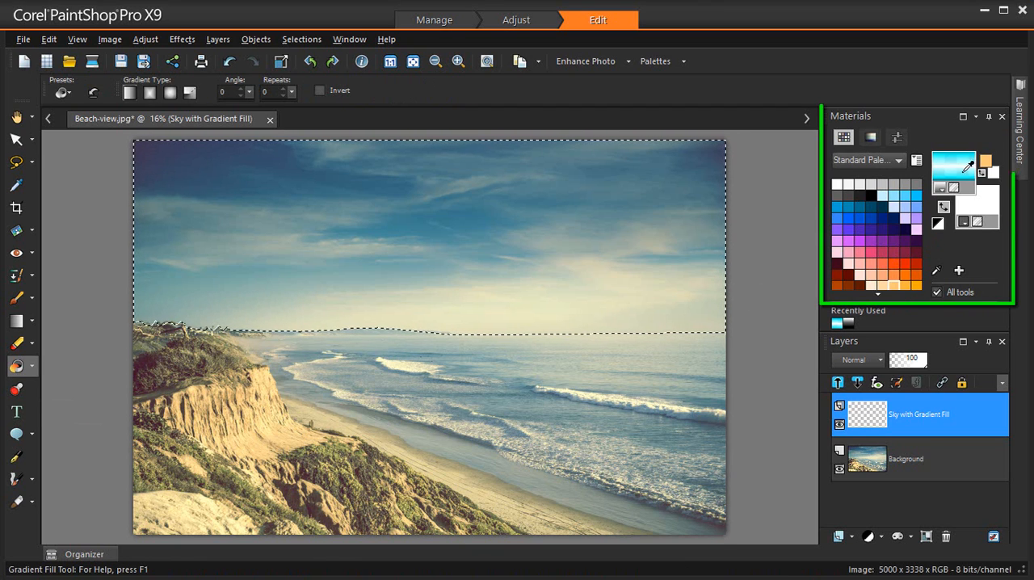
{"action": "left_click", "coordinate": [953, 167]}
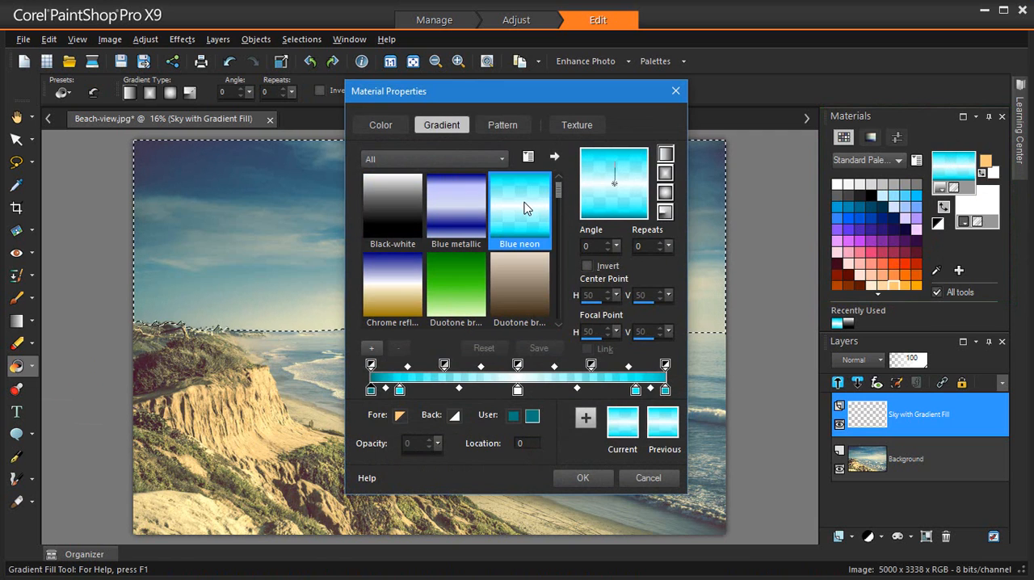
{"action": "left_click", "coordinate": [582, 477]}
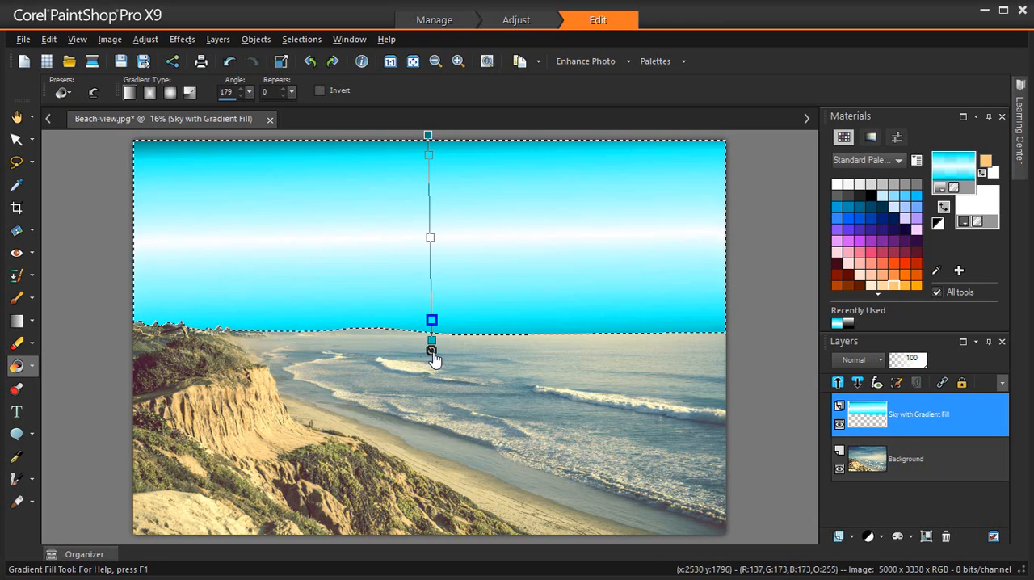
{"action": "mouse_move", "coordinate": [393, 133]}
{"action": "type", "text": "0"}
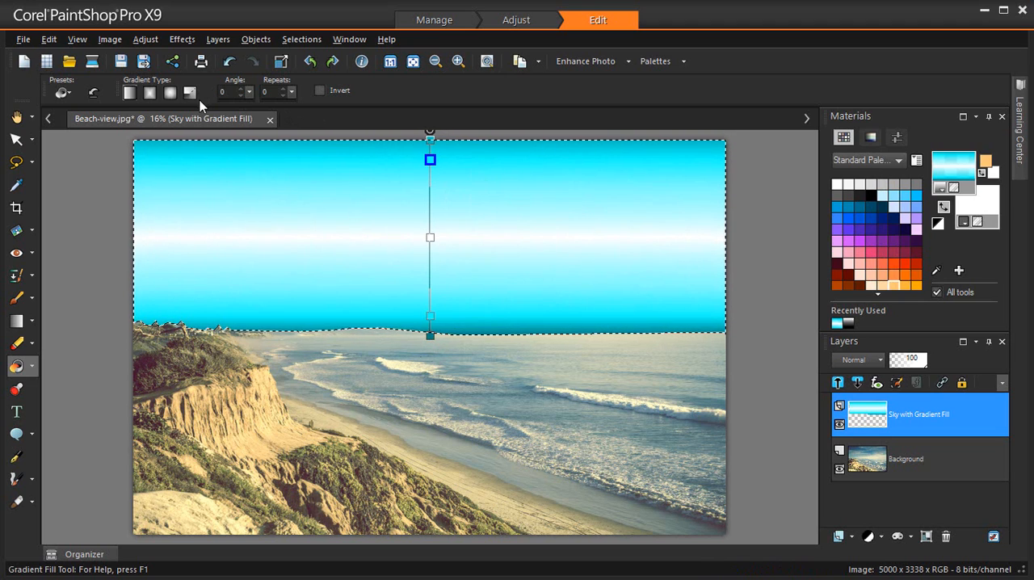
{"action": "mouse_move", "coordinate": [440, 336]}
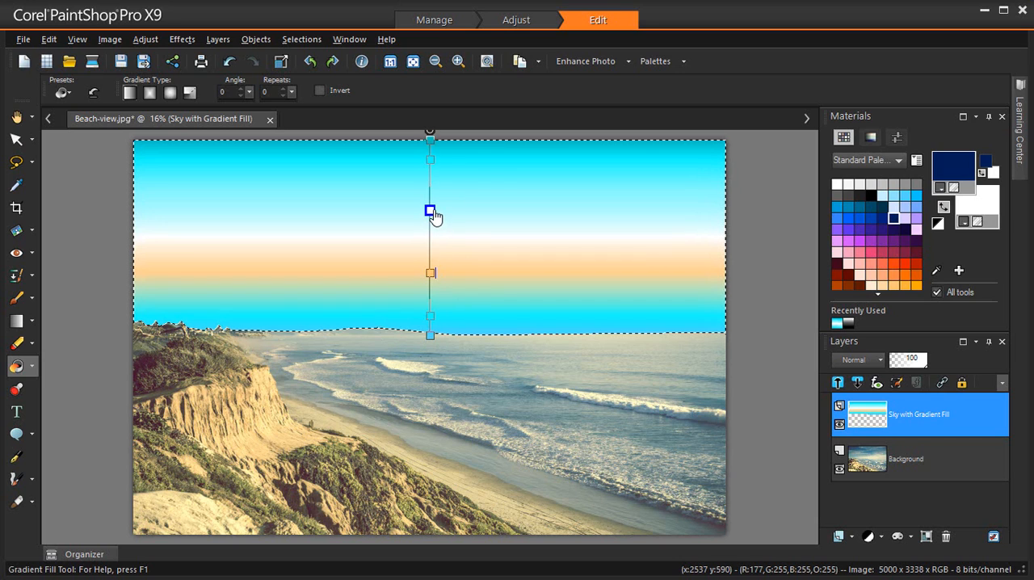
- Recolour the on-canvas gradient stops: orange for the middle band, navy for the top
{"action": "left_click_drag", "start_coordinate": [430, 212], "coordinate": [430, 235]}
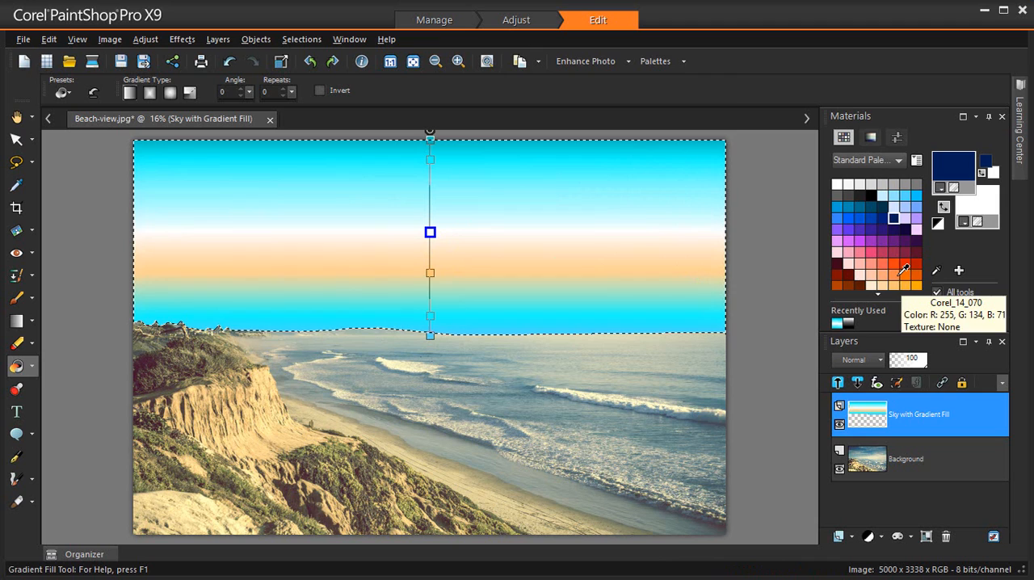
{"action": "left_click_drag", "start_coordinate": [429, 232], "coordinate": [429, 232]}
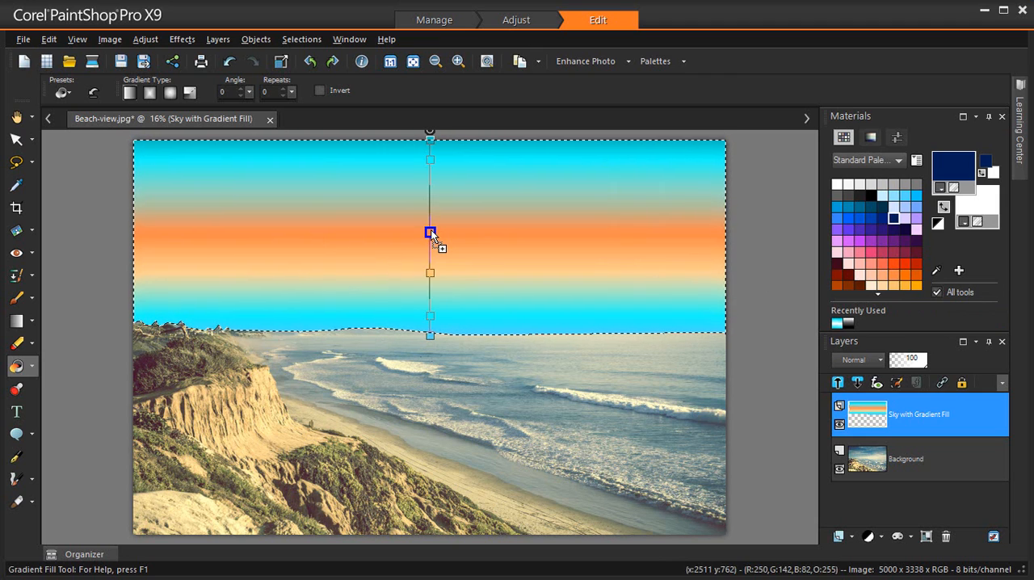
{"action": "mouse_move", "coordinate": [881, 203]}
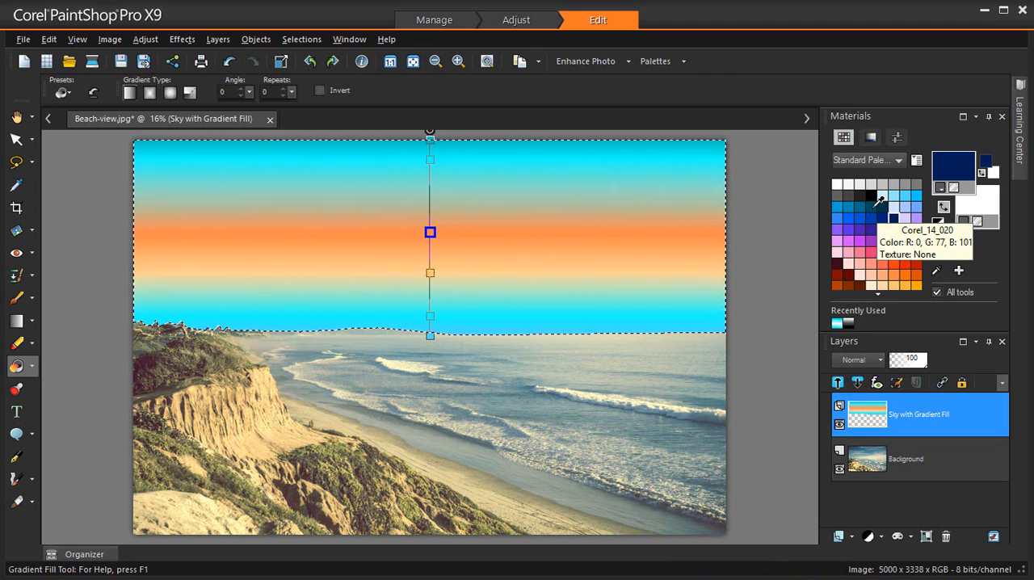
{"action": "left_click_drag", "start_coordinate": [430, 232], "coordinate": [430, 159]}
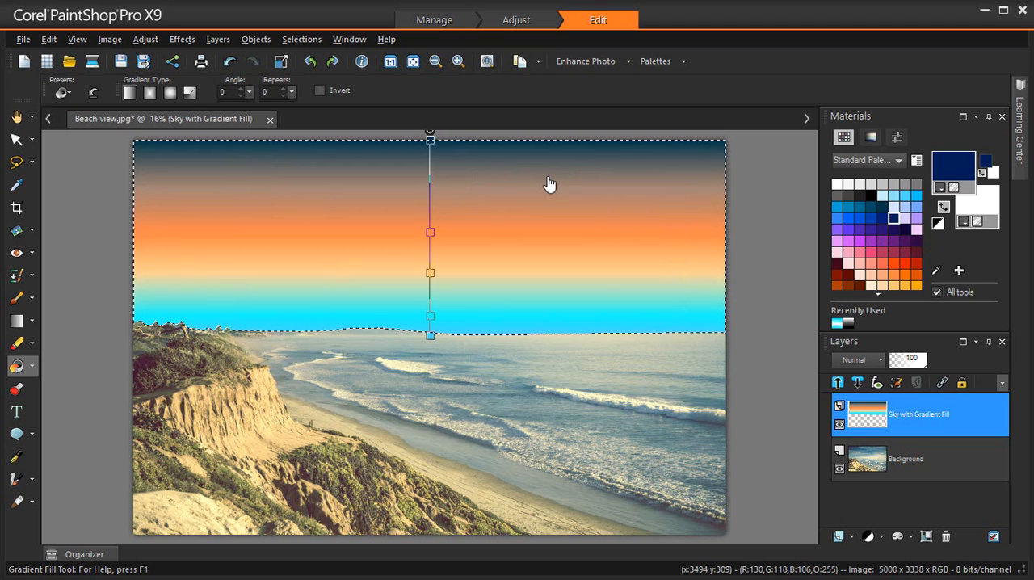
{"action": "mouse_move", "coordinate": [427, 342]}
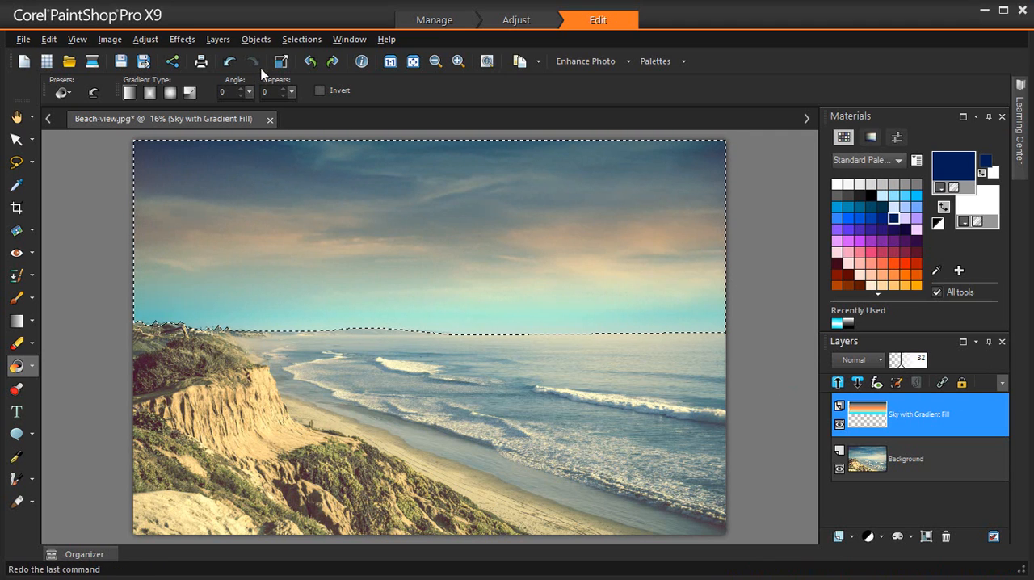
- Remove the sky selection using Selections > Select None
{"action": "left_click", "coordinate": [301, 38]}
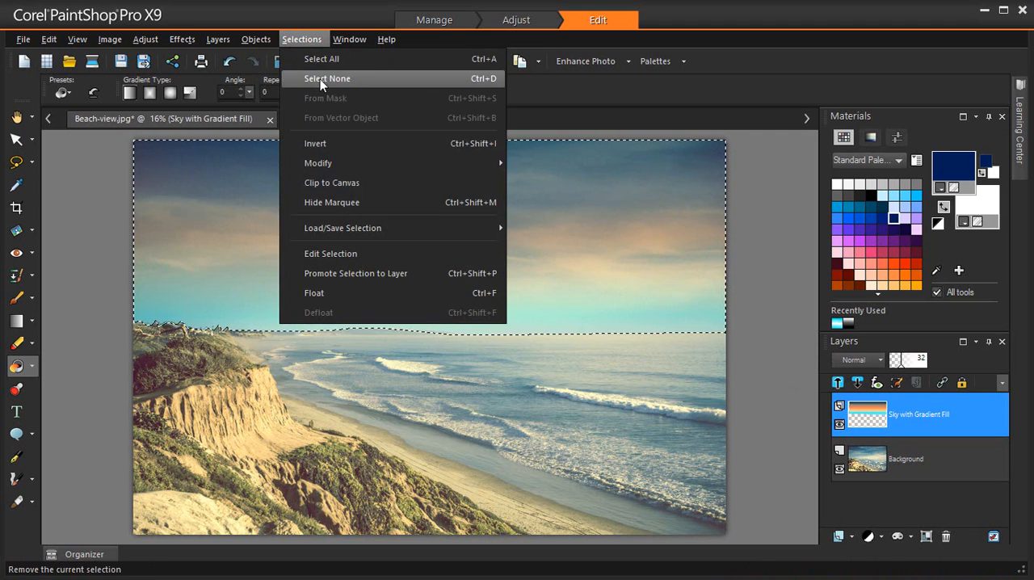
{"action": "left_click", "coordinate": [334, 78]}
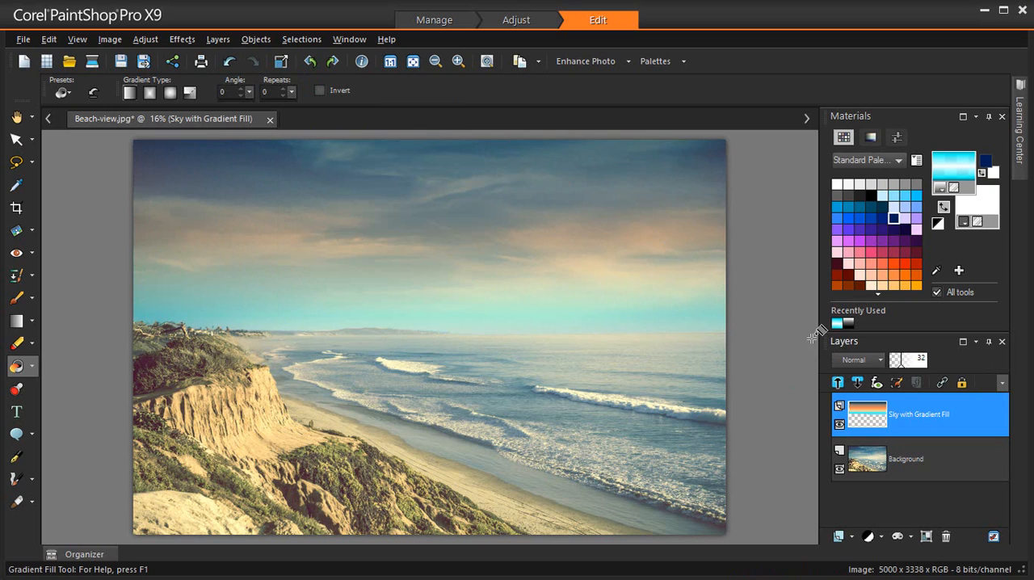